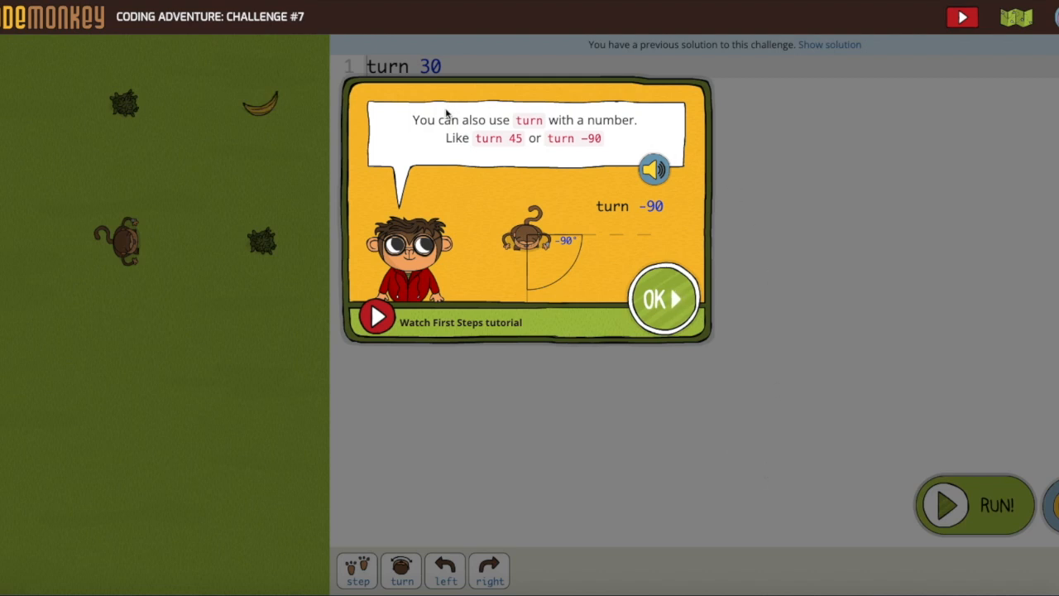
{"action": "mouse_move", "coordinate": [556, 262]}
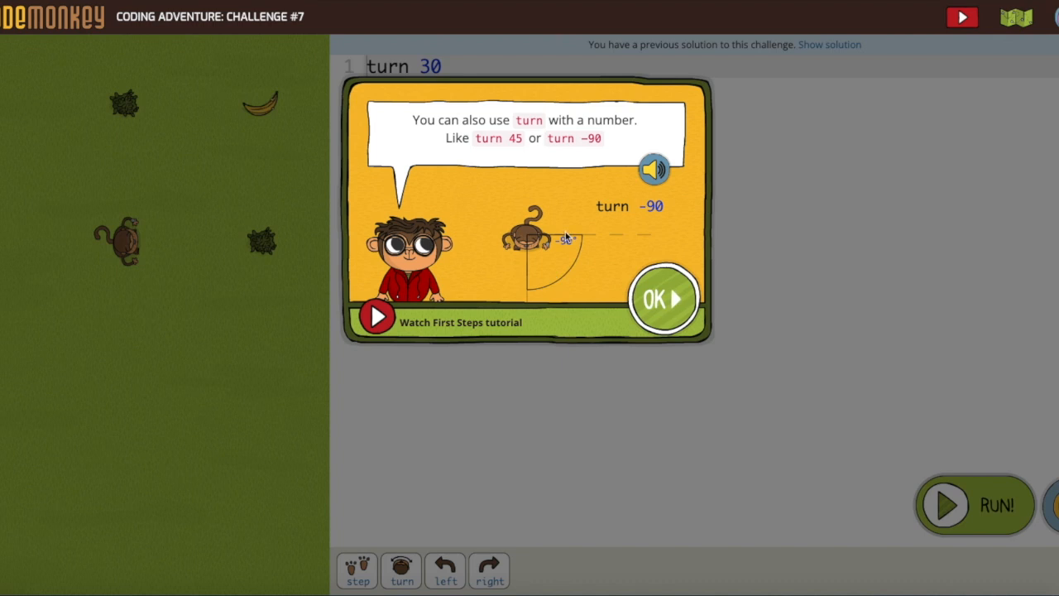
{"action": "mouse_move", "coordinate": [529, 322]}
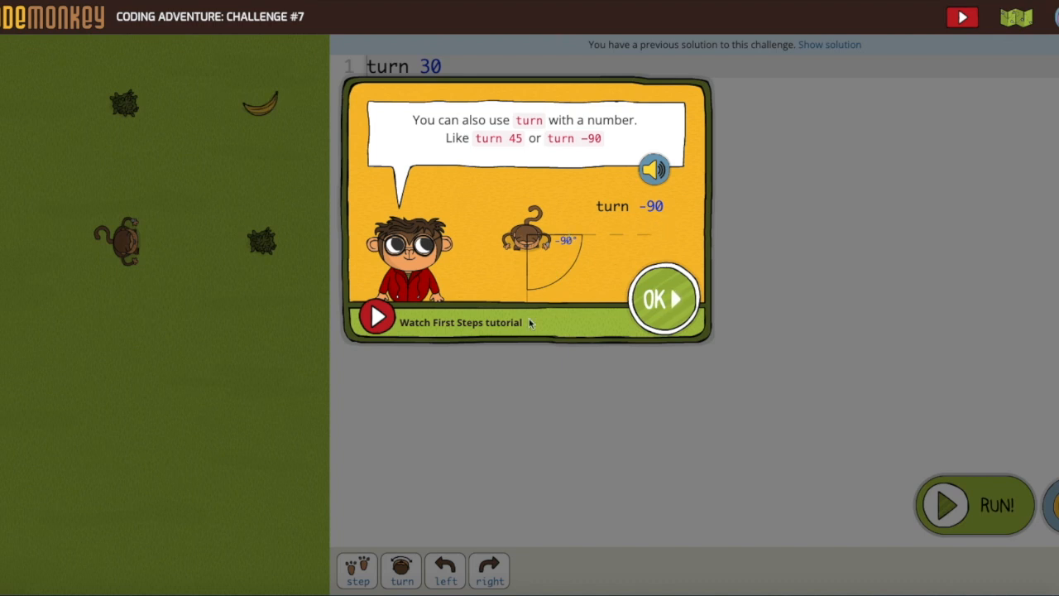
{"action": "mouse_move", "coordinate": [519, 388]}
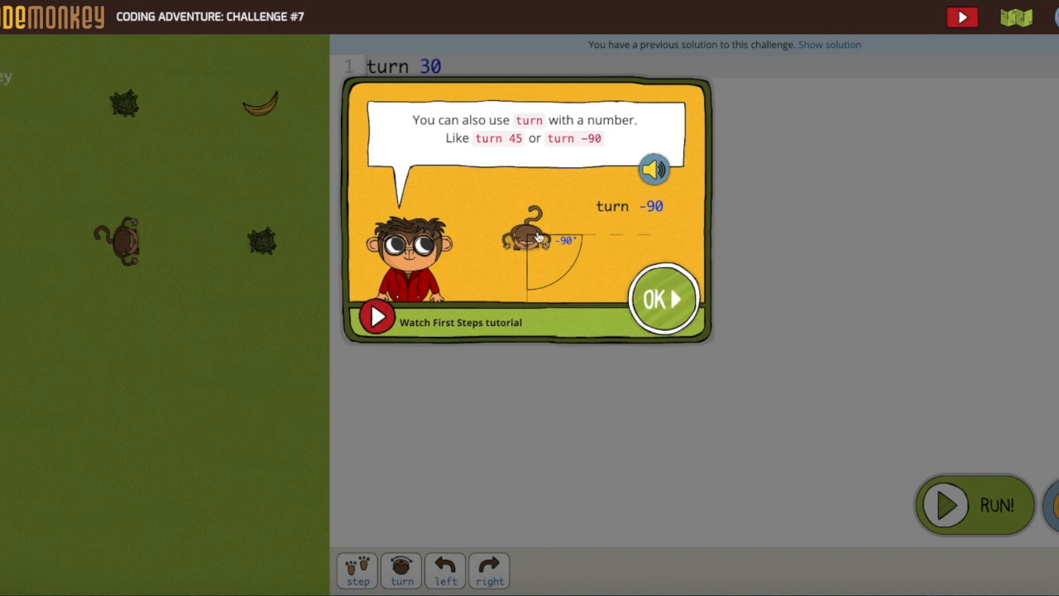
{"action": "mouse_move", "coordinate": [558, 284]}
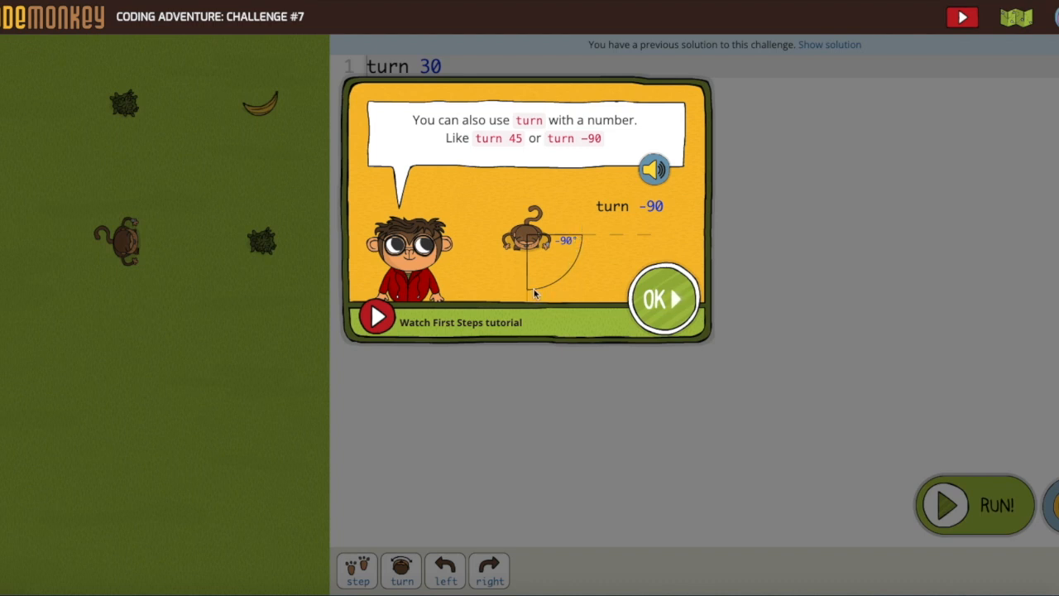
{"action": "mouse_move", "coordinate": [410, 132]}
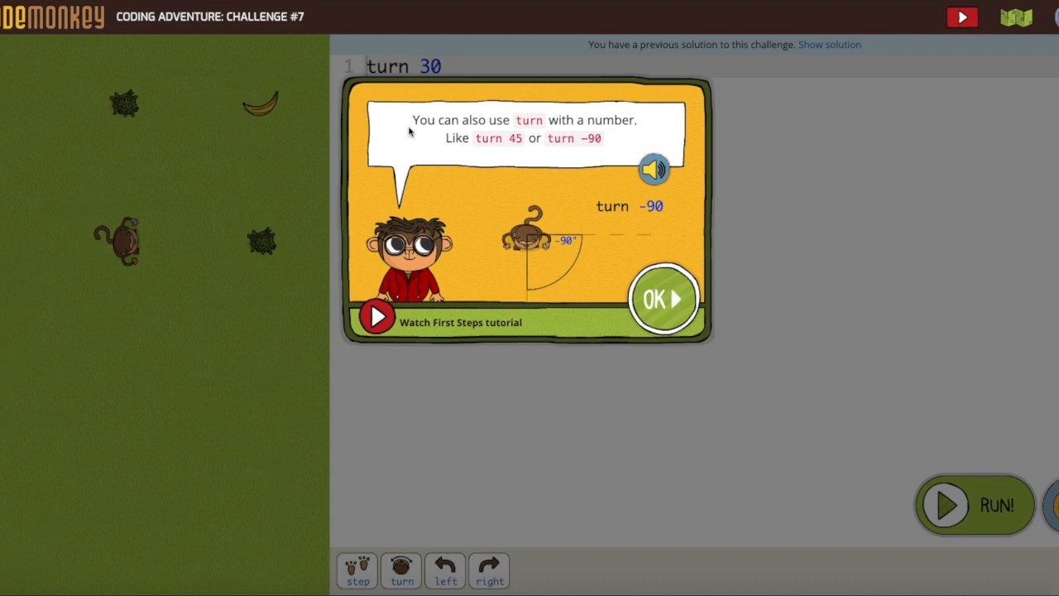
{"action": "mouse_move", "coordinate": [413, 138]}
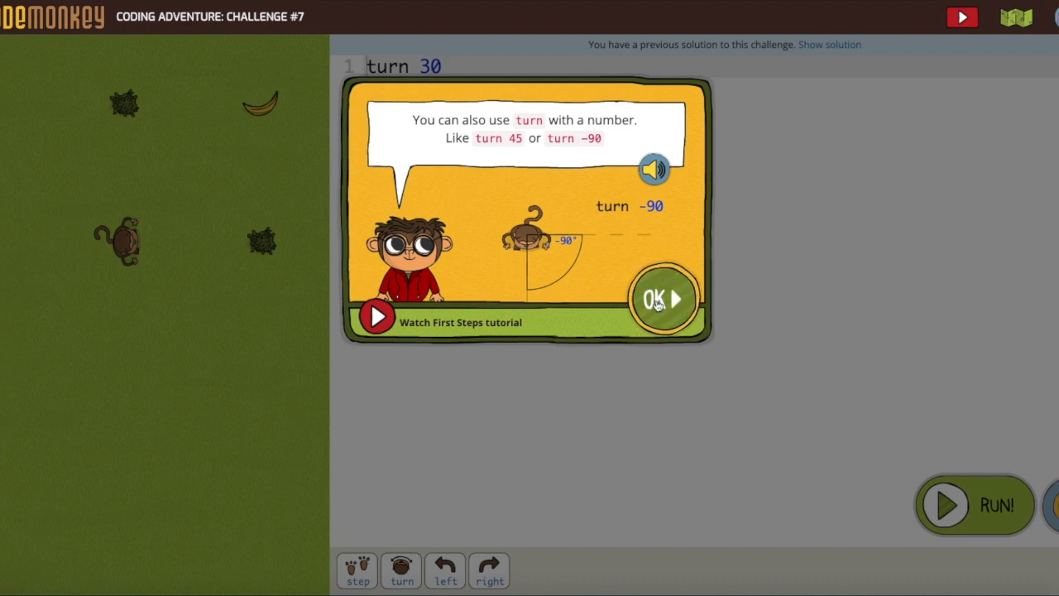
Dismiss the turning-by-a-number tip and measure the distance ahead of the monkey with the ruler.
{"action": "left_click", "coordinate": [662, 299]}
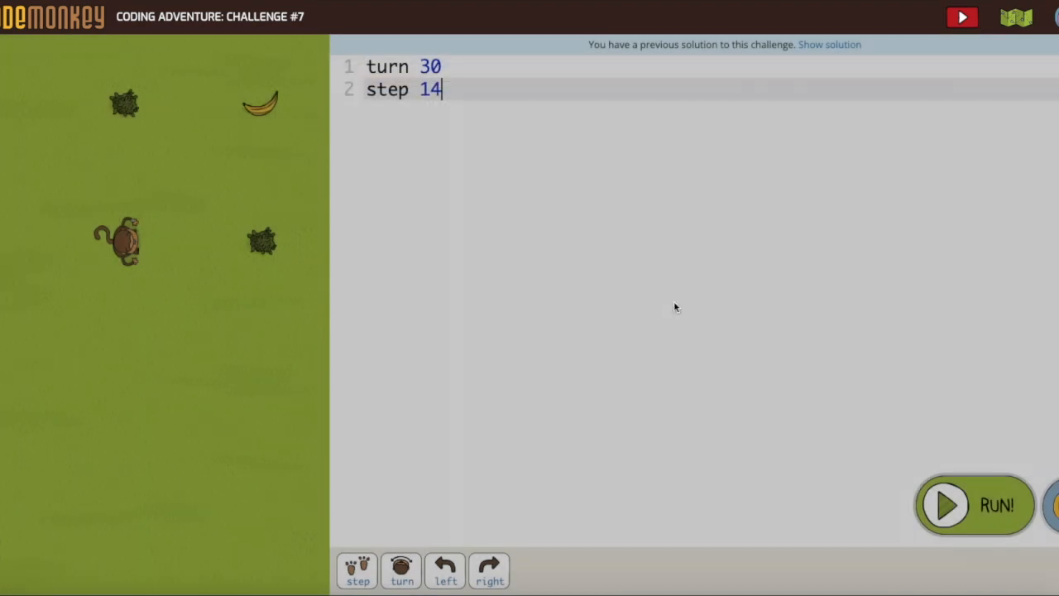
{"action": "mouse_move", "coordinate": [137, 231]}
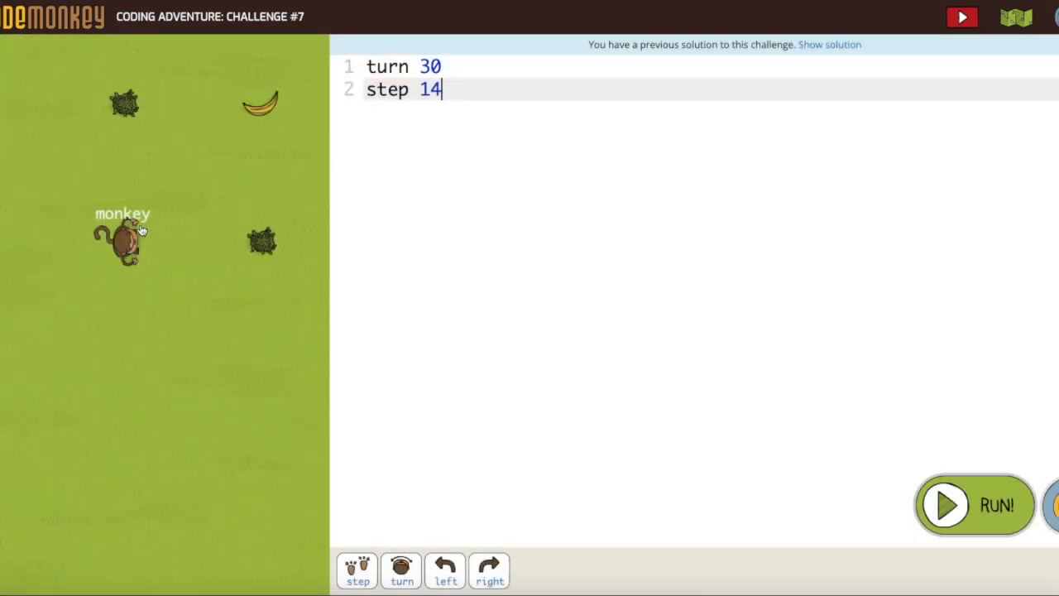
{"action": "mouse_move", "coordinate": [263, 106]}
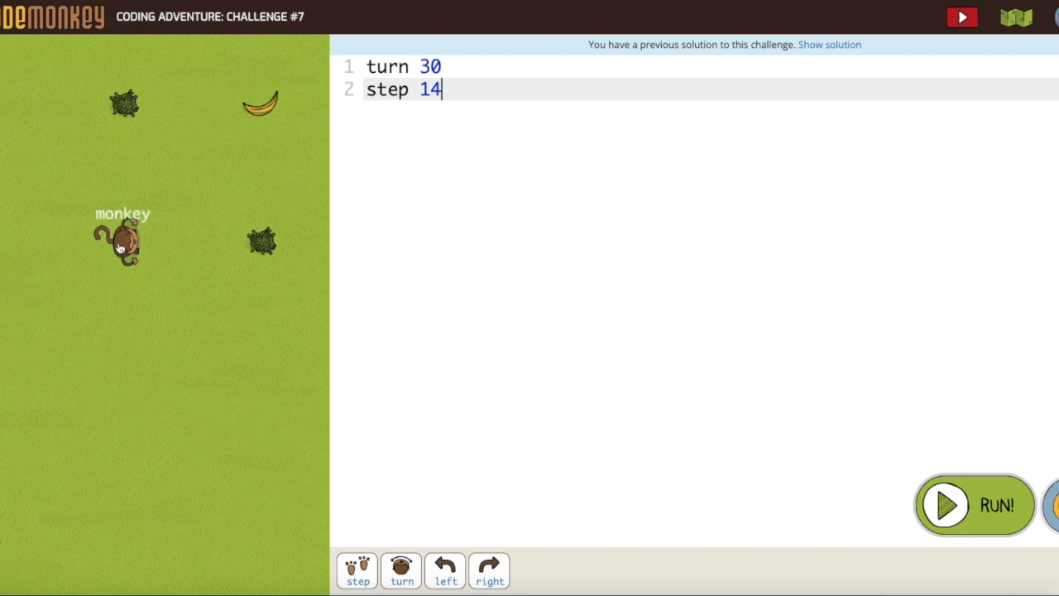
{"action": "mouse_move", "coordinate": [156, 245]}
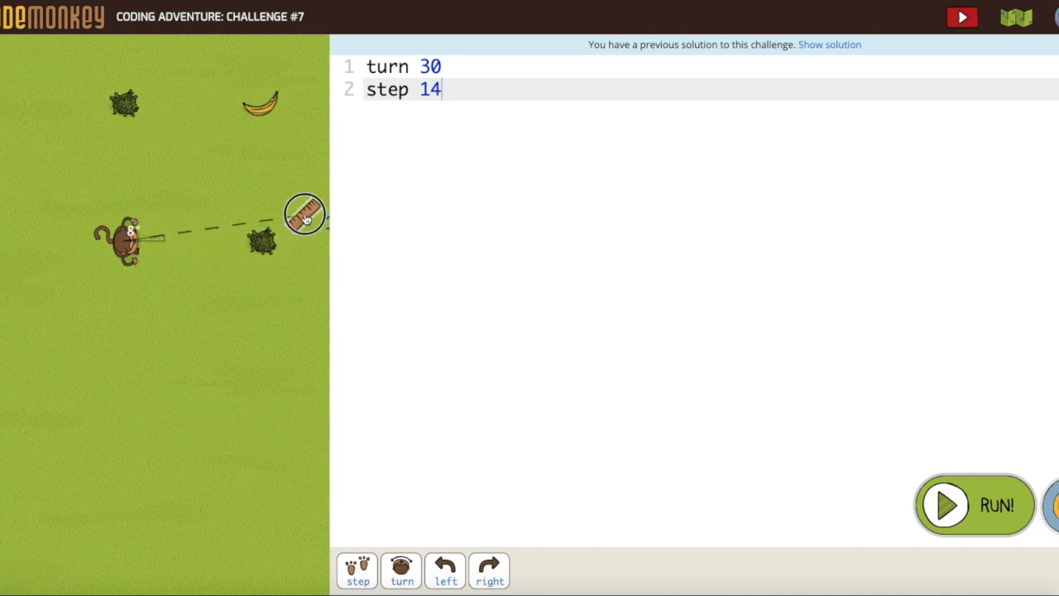
{"action": "left_click_drag", "start_coordinate": [305, 214], "coordinate": [275, 128]}
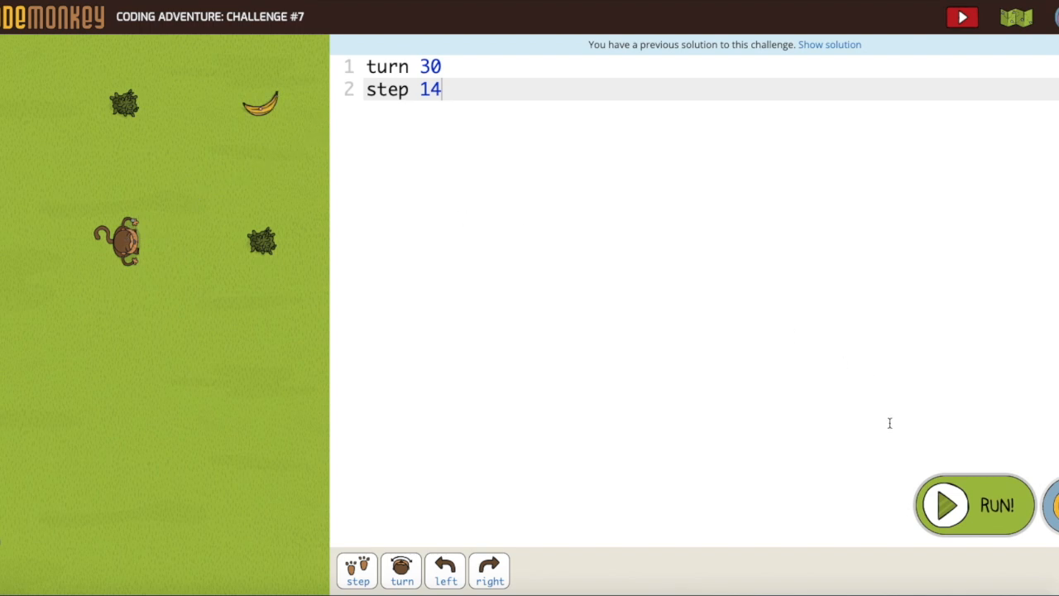
Run the turn 30, step 14 code so the monkey reaches the banana and the half-of-90 hint appears.
{"action": "left_click", "coordinate": [974, 505]}
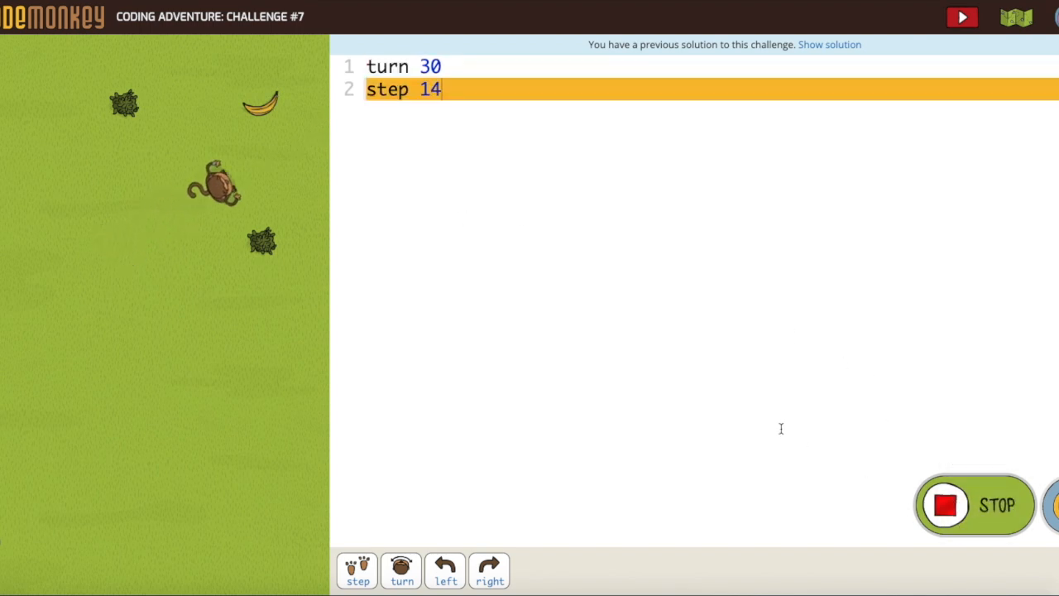
{"action": "left_click", "coordinate": [961, 16]}
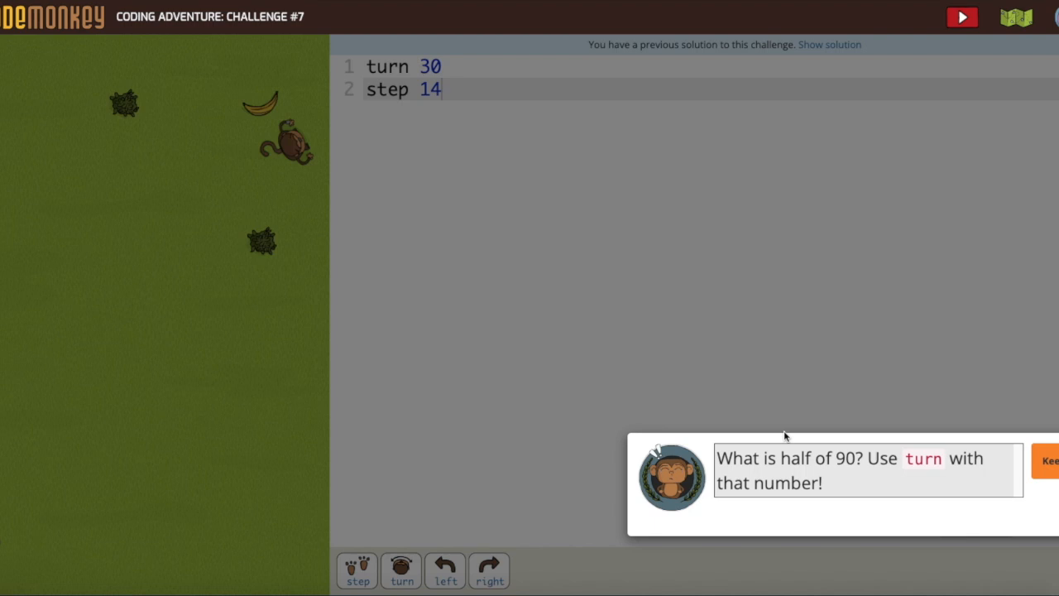
{"action": "mouse_move", "coordinate": [871, 533]}
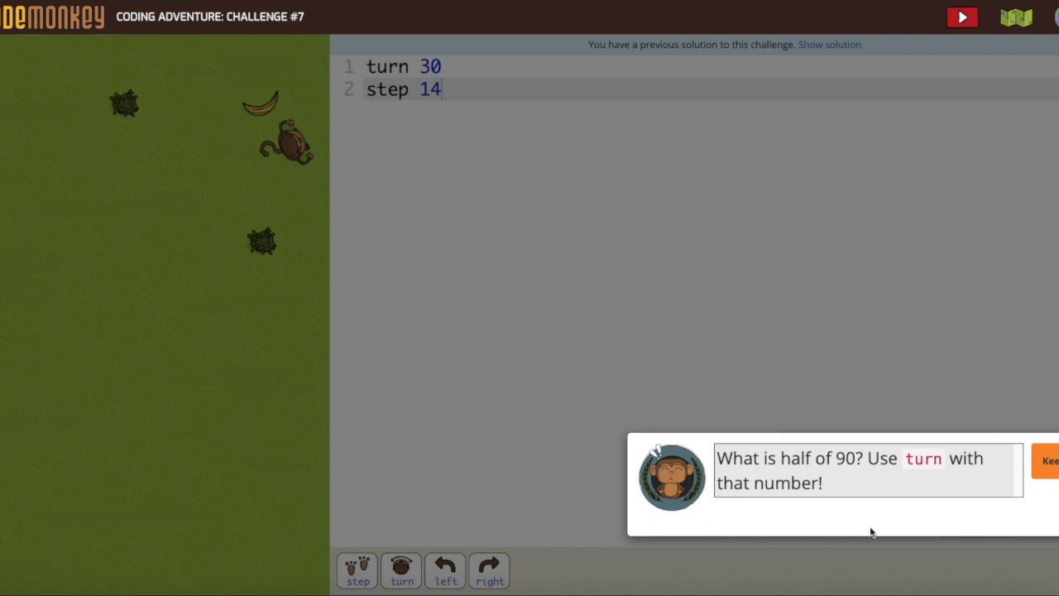
{"action": "mouse_move", "coordinate": [828, 500]}
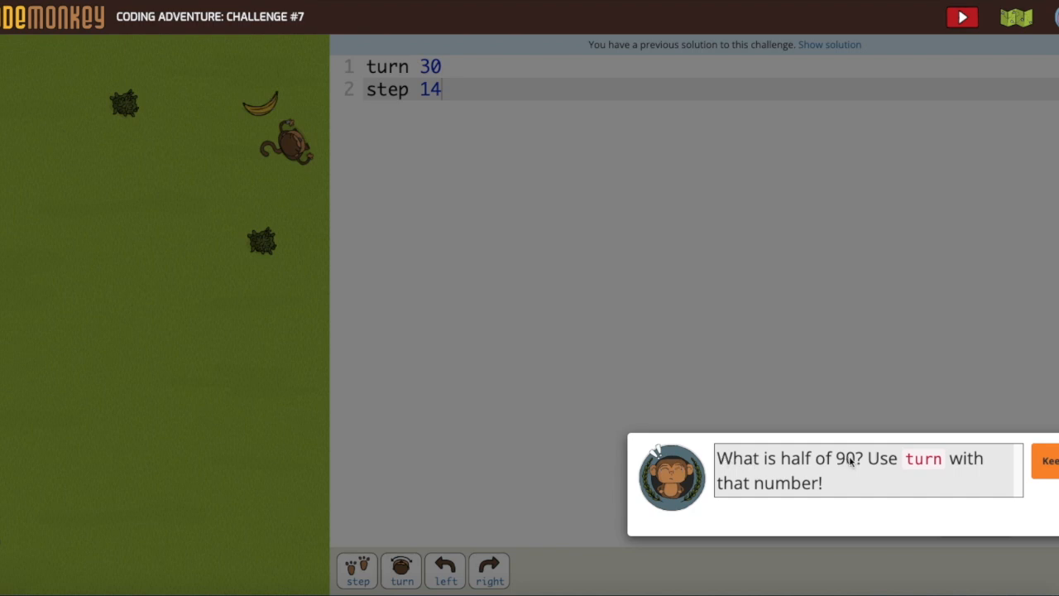
{"action": "mouse_move", "coordinate": [859, 480]}
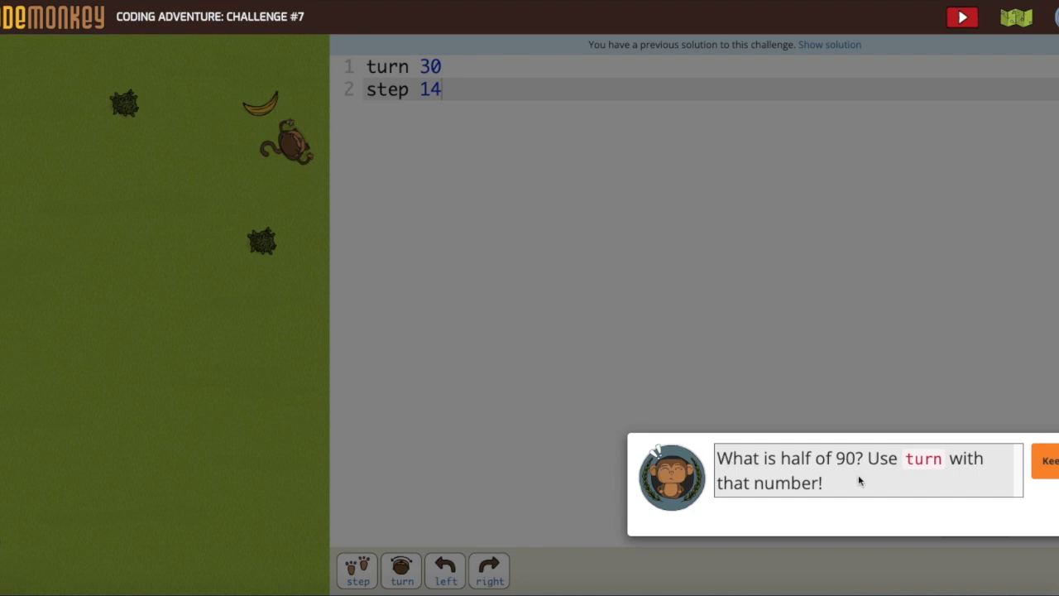
{"action": "mouse_move", "coordinate": [850, 485]}
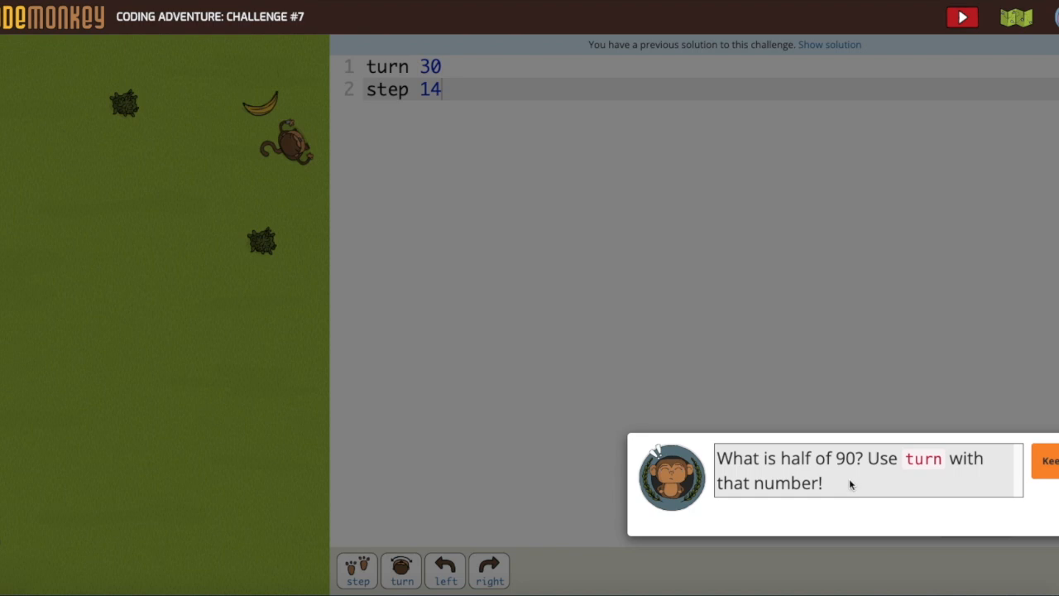
{"action": "mouse_move", "coordinate": [857, 485]}
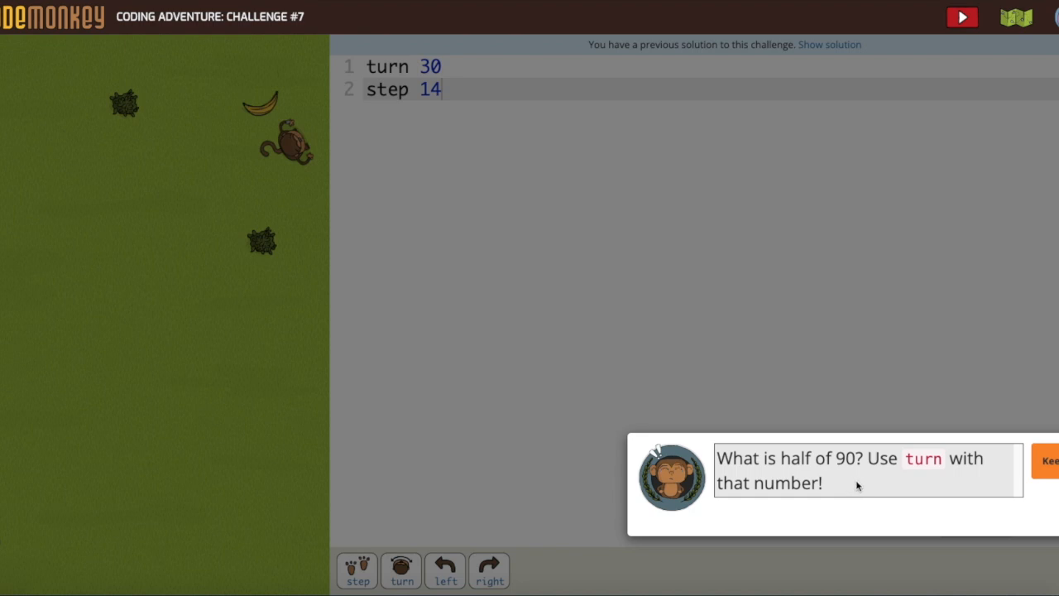